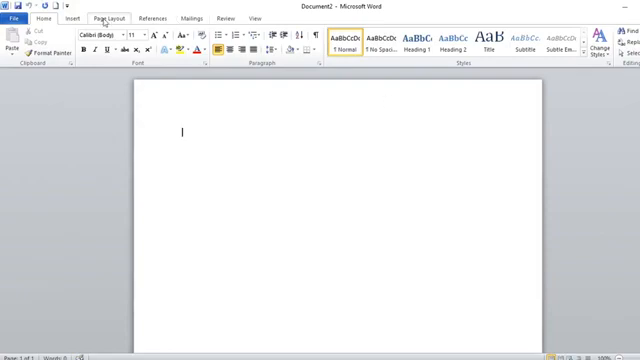
Switch from Page Layout to the Insert ribbon to reach the Shapes gallery
{"action": "left_click", "coordinate": [105, 17]}
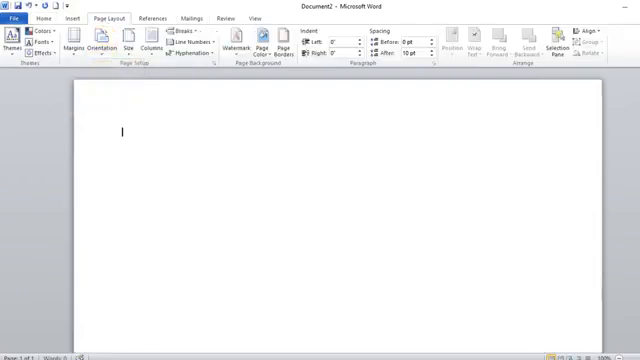
{"action": "left_click", "coordinate": [68, 17]}
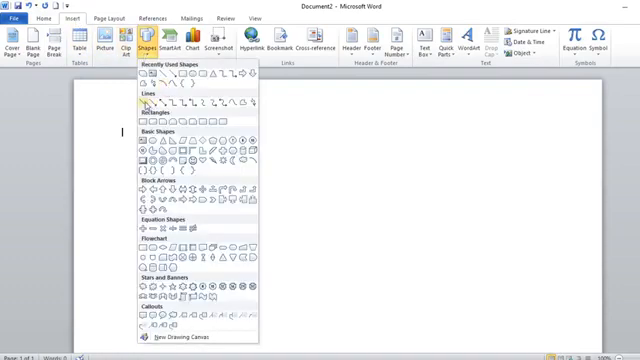
Draw straight paired lines forming the right, lower-right and downward roads meeting at a junction
{"action": "left_click", "coordinate": [147, 105]}
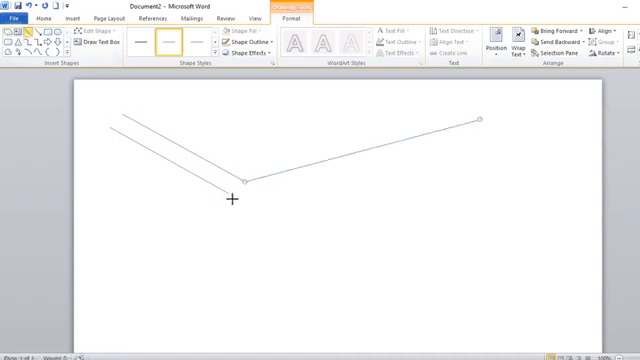
{"action": "left_click_drag", "start_coordinate": [243, 185], "coordinate": [224, 280]}
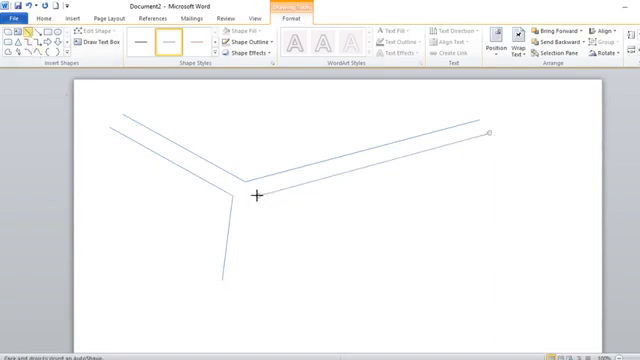
{"action": "left_click_drag", "start_coordinate": [256, 195], "coordinate": [397, 230]}
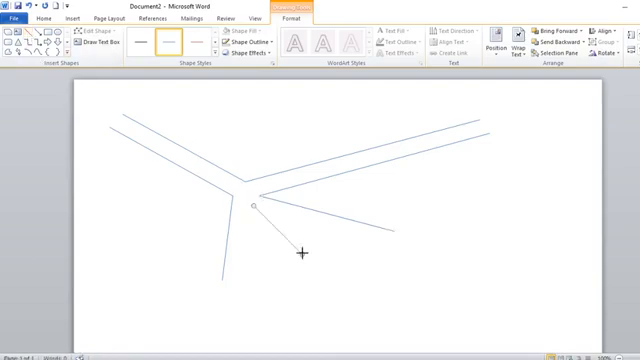
{"action": "left_click_drag", "start_coordinate": [255, 200], "coordinate": [248, 308]}
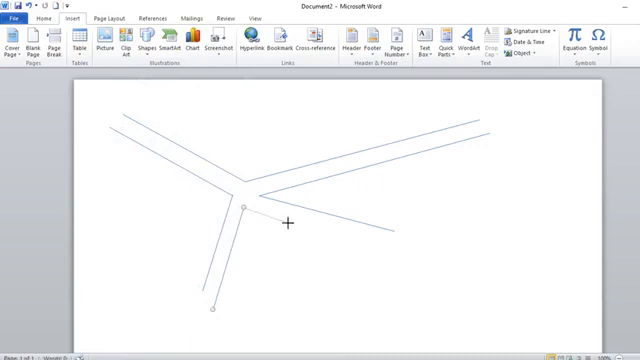
{"action": "left_click_drag", "start_coordinate": [288, 224], "coordinate": [394, 251]}
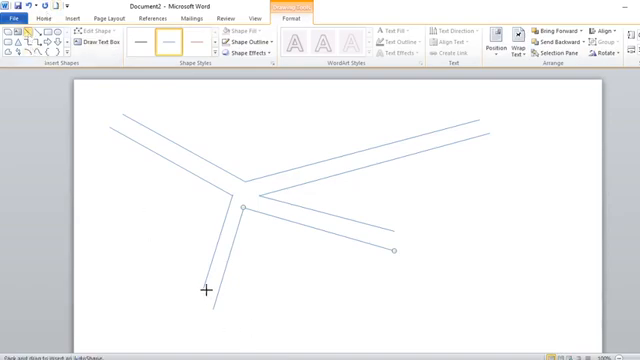
{"action": "left_click_drag", "start_coordinate": [207, 291], "coordinate": [120, 311]}
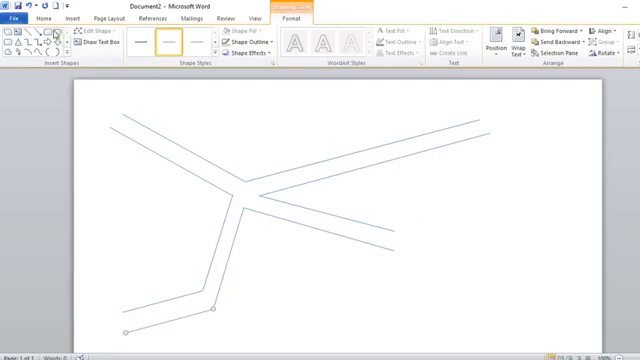
{"action": "mouse_move", "coordinate": [243, 190]}
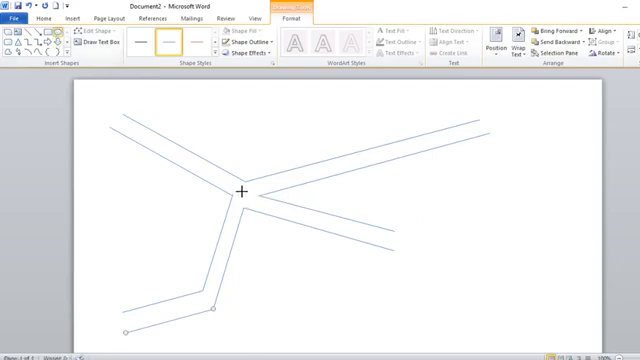
Place a small blue oval at the junction and reopen the shapes gallery for the building
{"action": "left_click", "coordinate": [244, 192]}
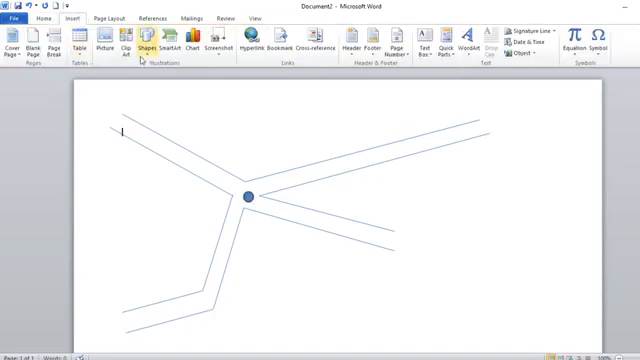
{"action": "left_click", "coordinate": [149, 47]}
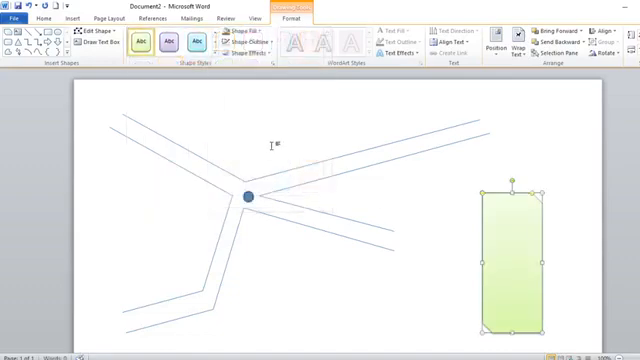
{"action": "mouse_move", "coordinate": [501, 233]}
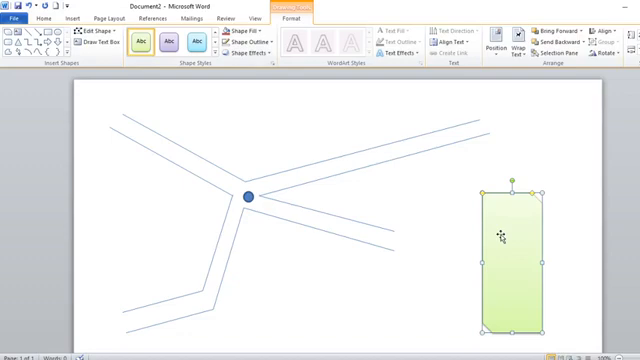
Add the text 'Our lady of peace health center' inside the green shape, correcting typos
{"action": "right_click", "coordinate": [505, 225]}
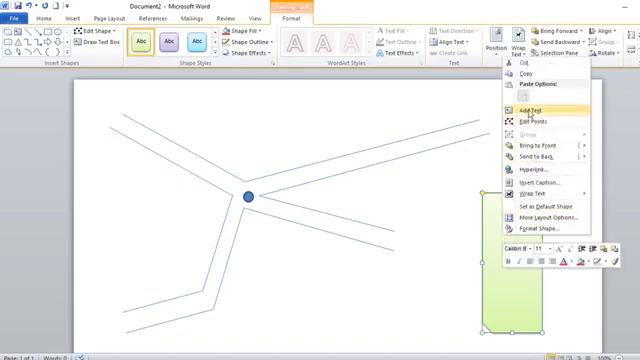
{"action": "left_click", "coordinate": [535, 108]}
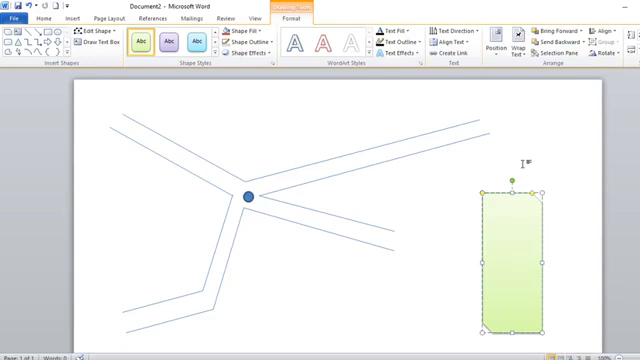
{"action": "type", "text": "Our lady of peache"}
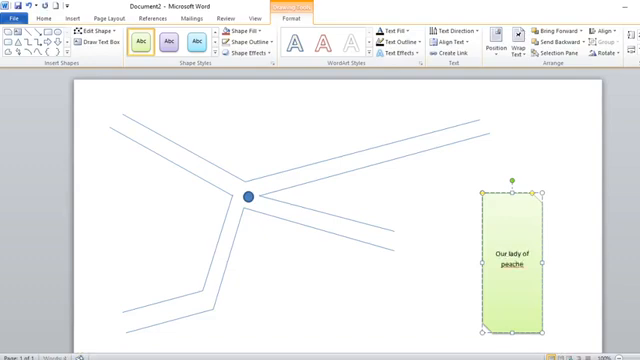
{"action": "key", "text": "BackSpace"}
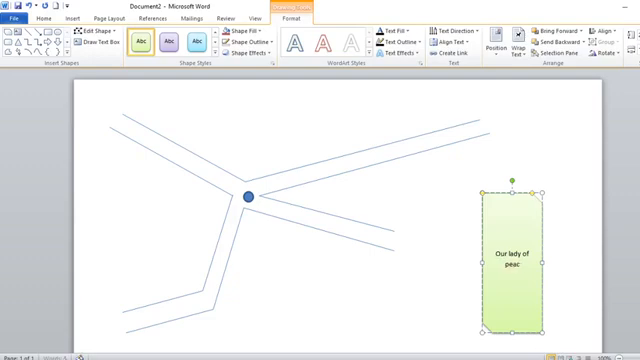
{"action": "type", "text": "heart"}
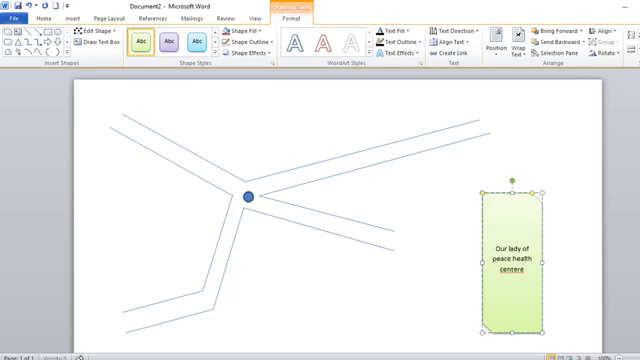
{"action": "key", "text": "BackSpace"}
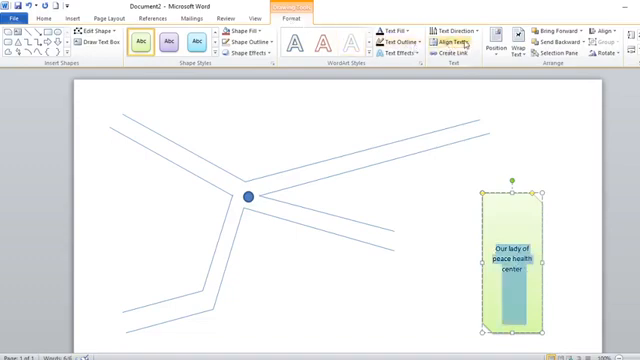
{"action": "mouse_move", "coordinate": [462, 30]}
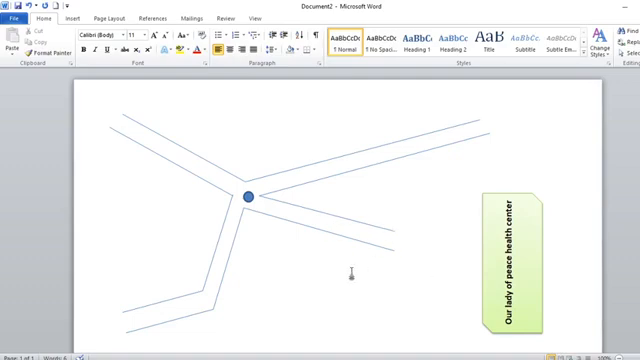
Draw an orange-styled rectangle below the junction labelled 'St Marys boys high school'
{"action": "left_click", "coordinate": [111, 18]}
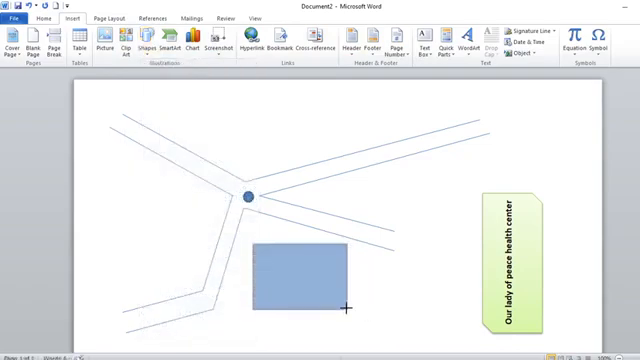
{"action": "left_click", "coordinate": [305, 270]}
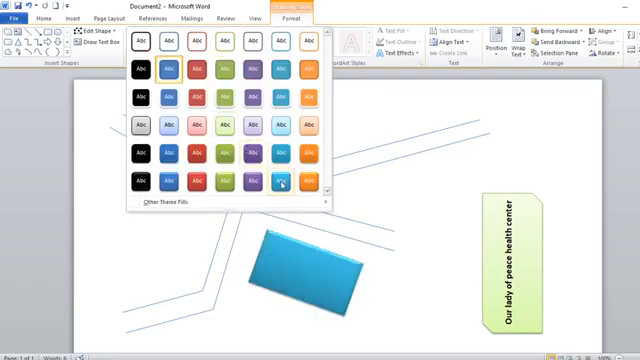
{"action": "left_click", "coordinate": [280, 183]}
{"action": "type", "text": "St m"}
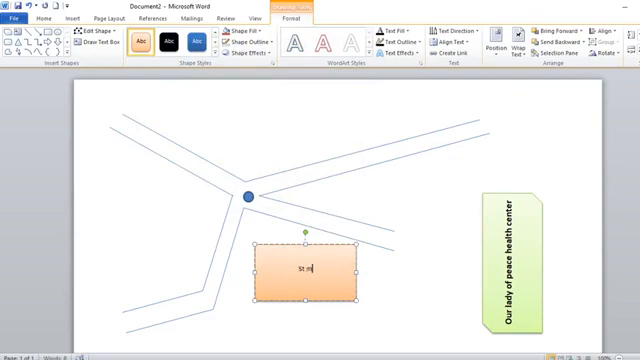
{"action": "type", "text": "Marys boys"}
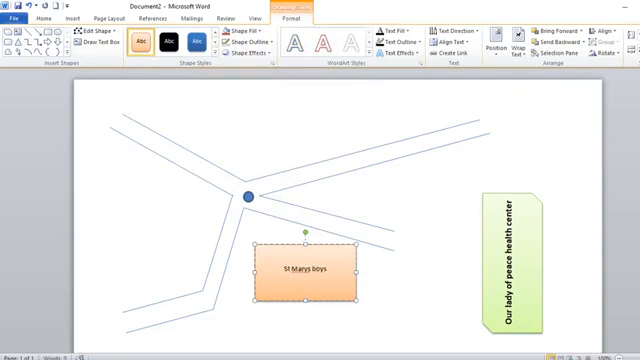
{"action": "type", "text": "high school"}
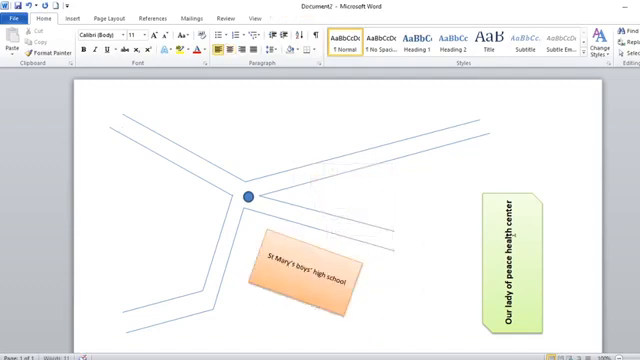
Draw a red rectangle at the top right for the town
{"action": "left_click", "coordinate": [520, 270]}
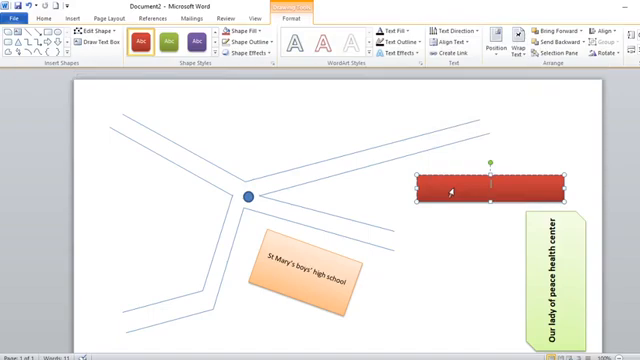
Label the red rectangle 'Nyeri town'
{"action": "type", "text": "ny"}
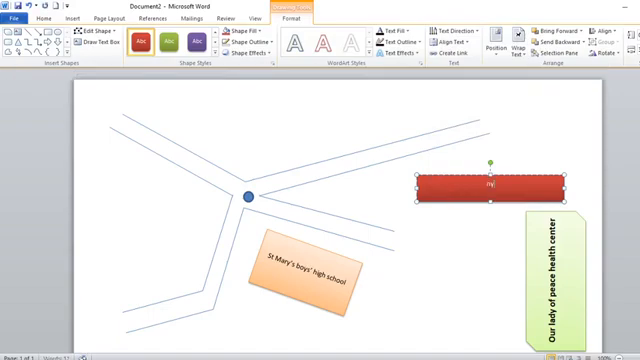
{"action": "type", "text": "Nyeri town"}
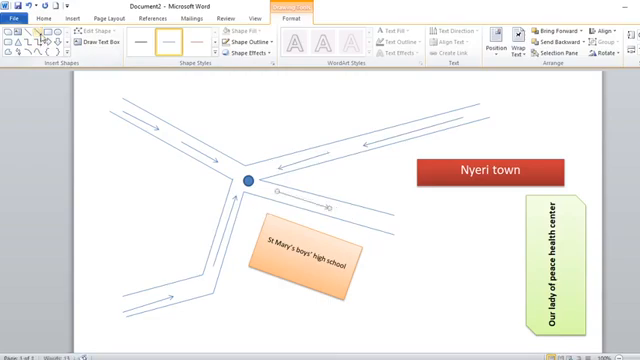
Draw a long direction arrow along the lower right road
{"action": "left_click_drag", "start_coordinate": [340, 205], "coordinate": [460, 238]}
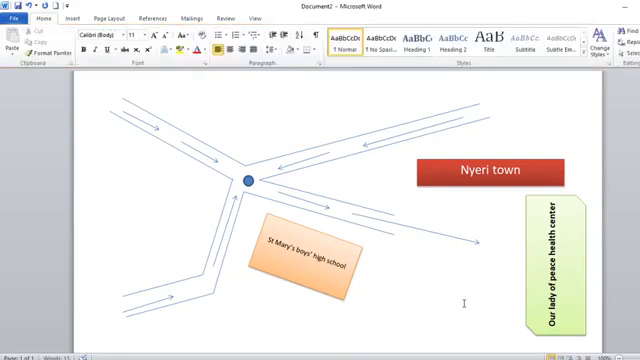
{"action": "mouse_move", "coordinate": [465, 305]}
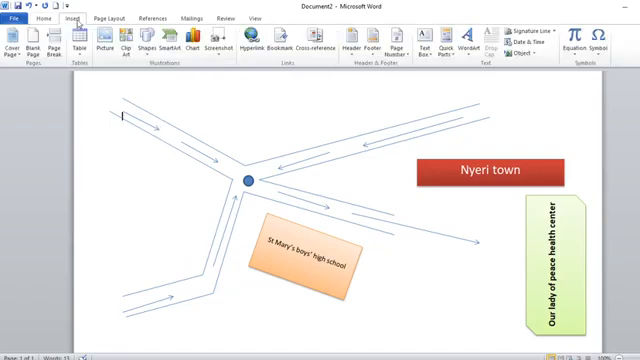
Add a text box reading 'This way' along the upper-left road
{"action": "left_click", "coordinate": [150, 43]}
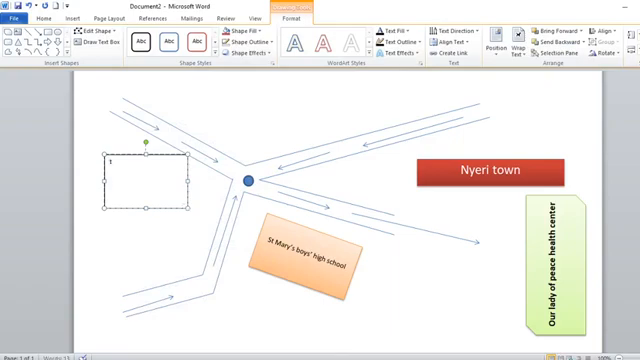
{"action": "type", "text": "This way"}
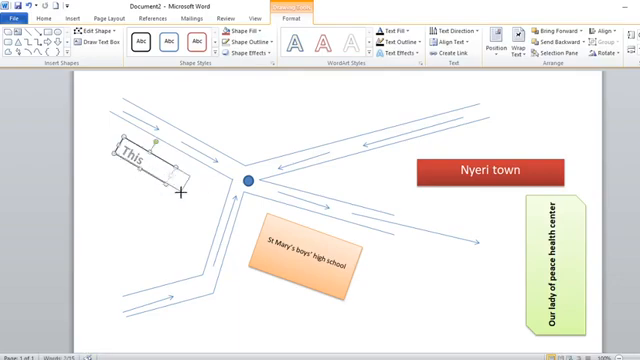
{"action": "type", "text": "way"}
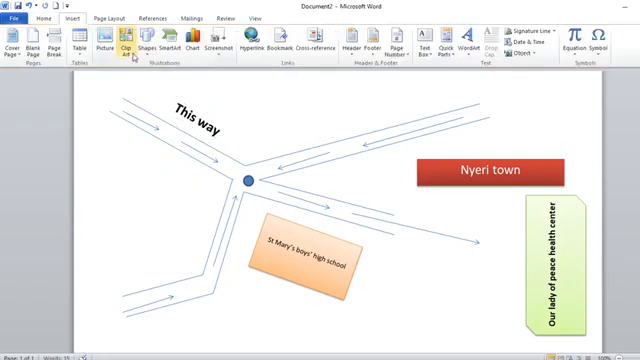
Add a second 'This way' text box running vertically up the lower-left road
{"action": "left_click", "coordinate": [152, 48]}
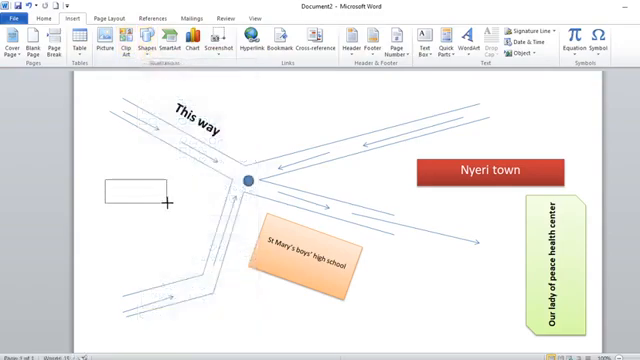
{"action": "left_click", "coordinate": [140, 191]}
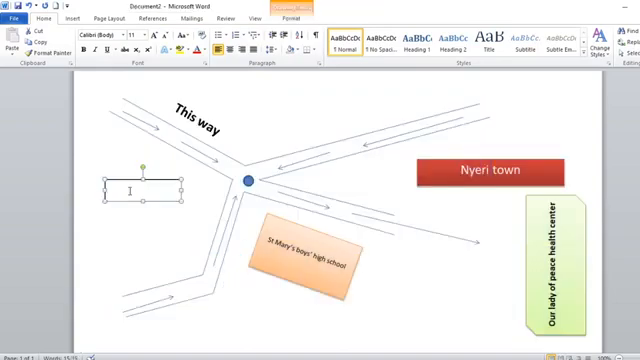
{"action": "type", "text": "This"}
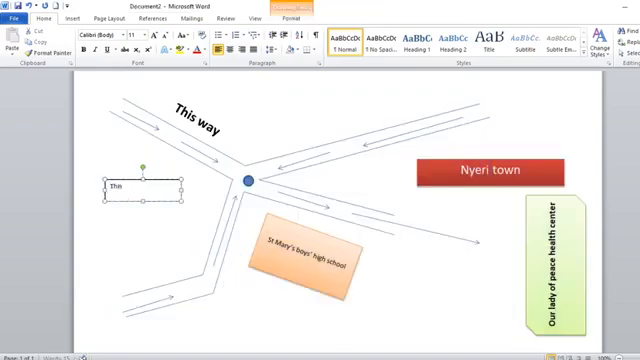
{"action": "type", "text": "way"}
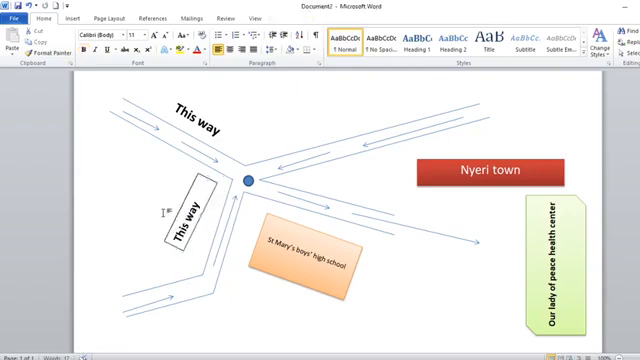
{"action": "left_click", "coordinate": [190, 220]}
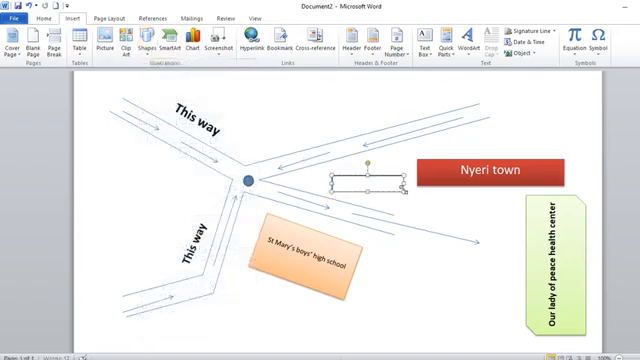
Label the lower right road 'This way' with no outline, then select it for tilting
{"action": "type", "text": "This way"}
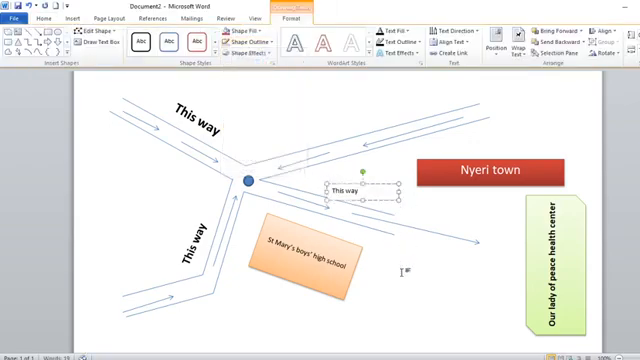
{"action": "left_click", "coordinate": [38, 18]}
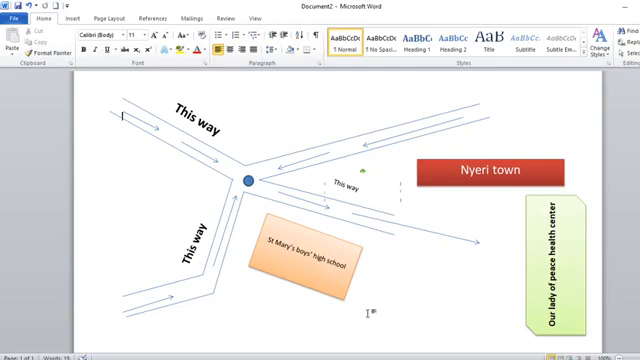
{"action": "mouse_move", "coordinate": [337, 197]}
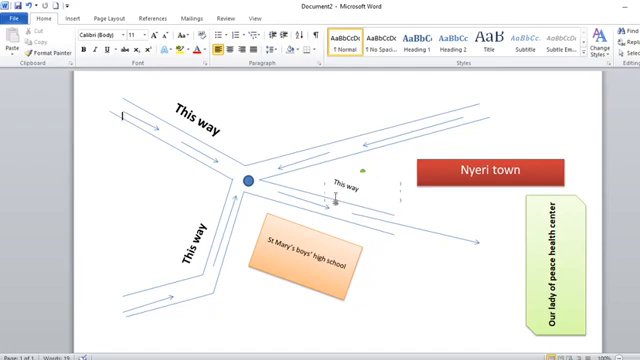
{"action": "left_click", "coordinate": [350, 185]}
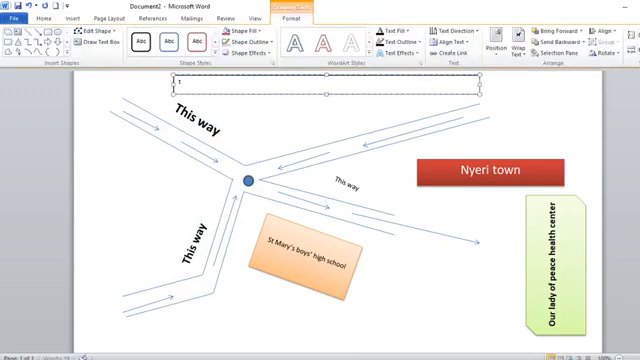
Enter the heading text 'The direction to Nyeri town' in the top text box
{"action": "type", "text": "The direction"}
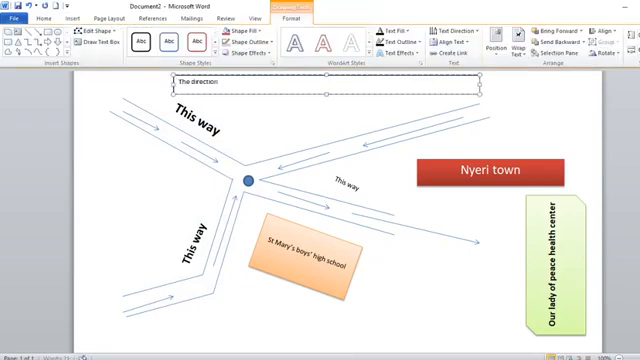
{"action": "type", "text": "to Nyerto"}
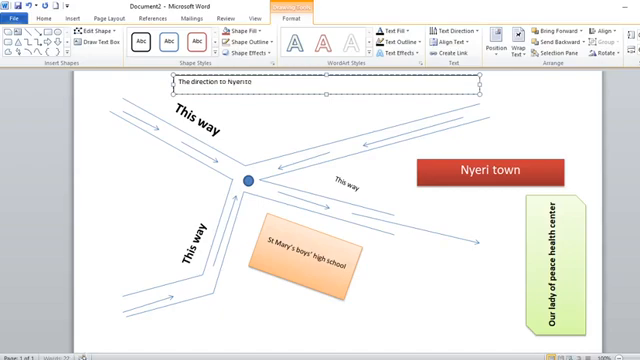
{"action": "type", "text": "town"}
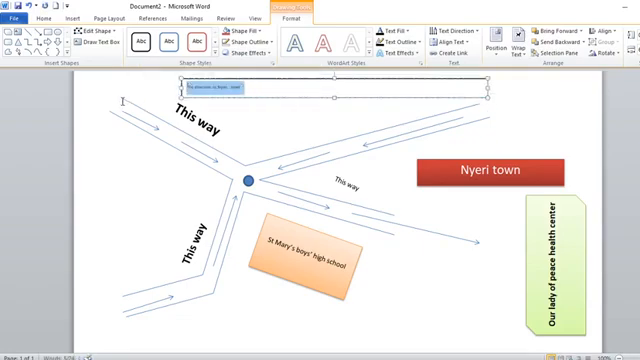
{"action": "type", "text": "The direction to Nyeri  town"}
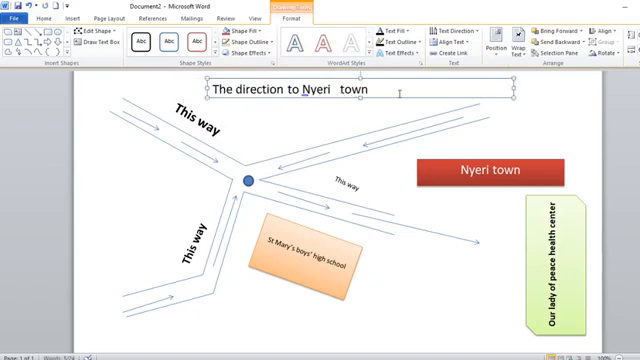
Select the whole heading text to restyle it as uppercase and condensed
{"action": "triple_click", "coordinate": [295, 91]}
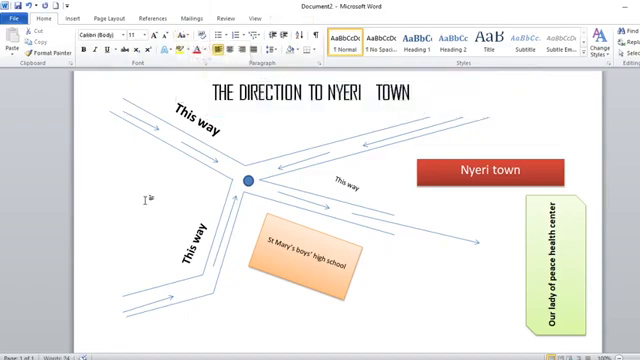
{"action": "mouse_move", "coordinate": [105, 241]}
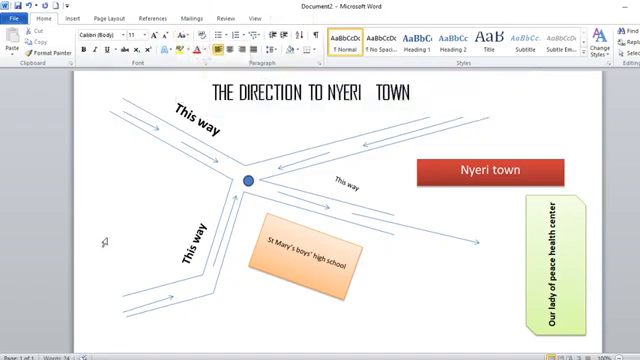